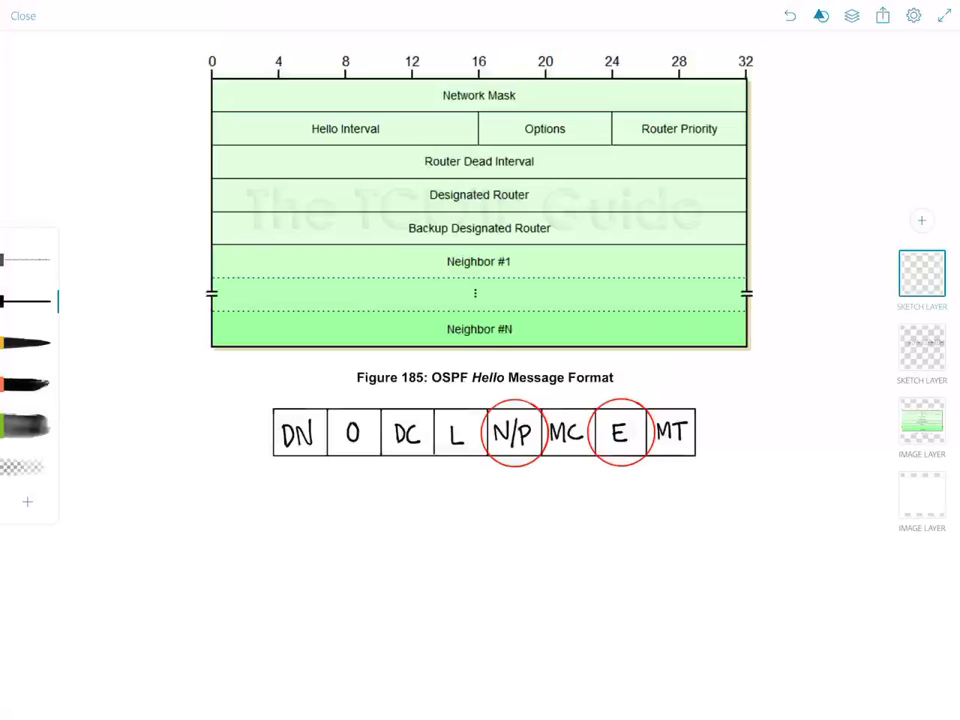
Draw a black pen stroke circling the Network Mask field
drag(435, 85, 525, 80)
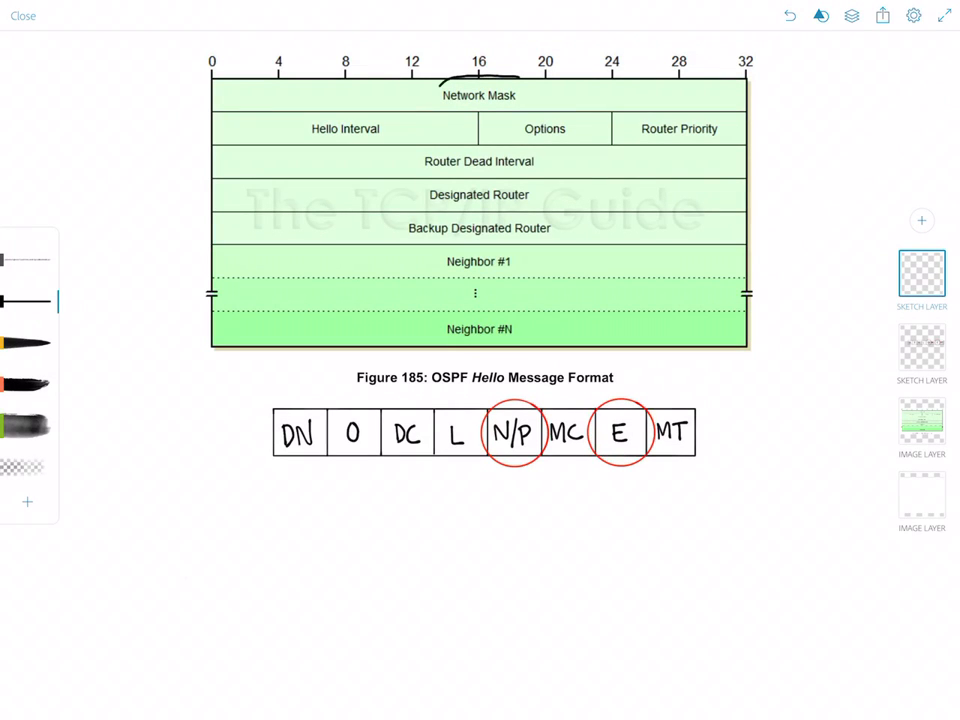
drag(440, 95, 520, 95)
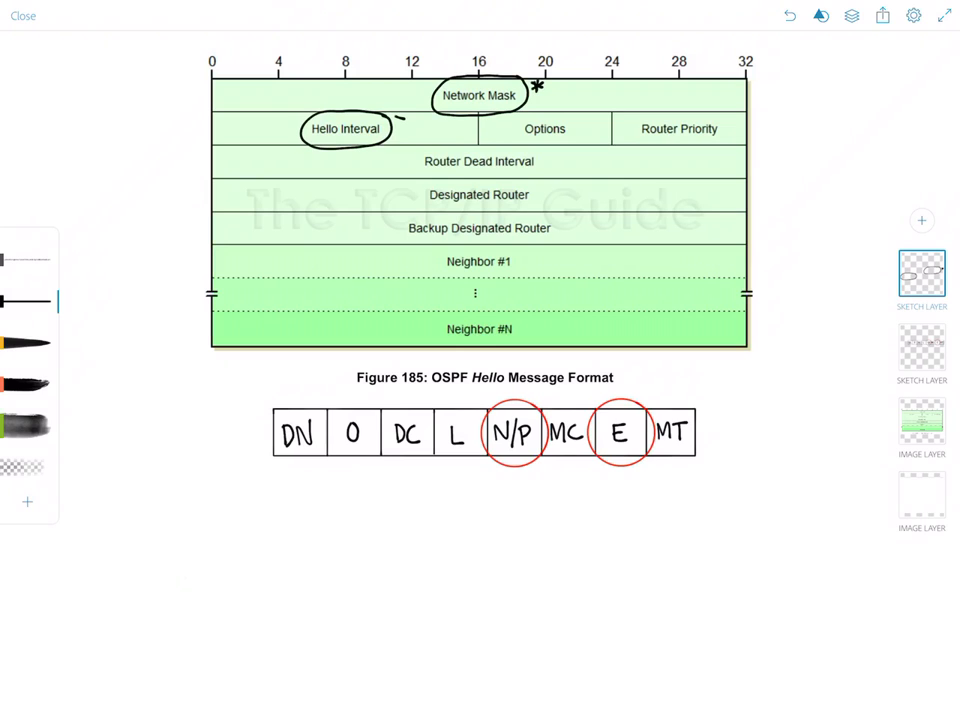
Tap the sketch canvas near the Network Mask and Hello Interval fields
click(398, 122)
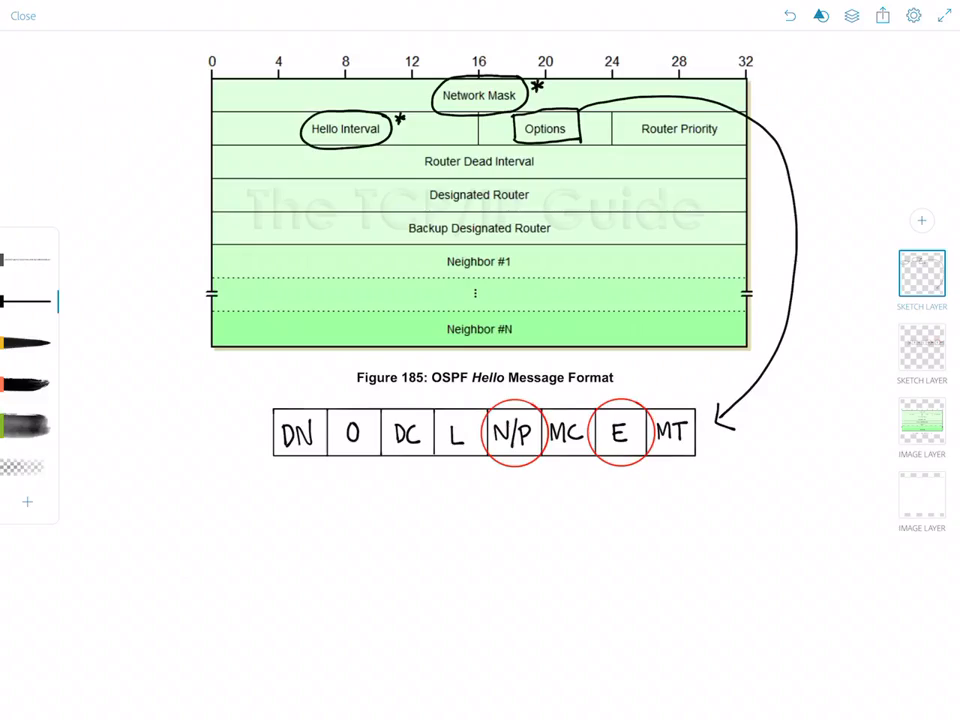
click(23, 15)
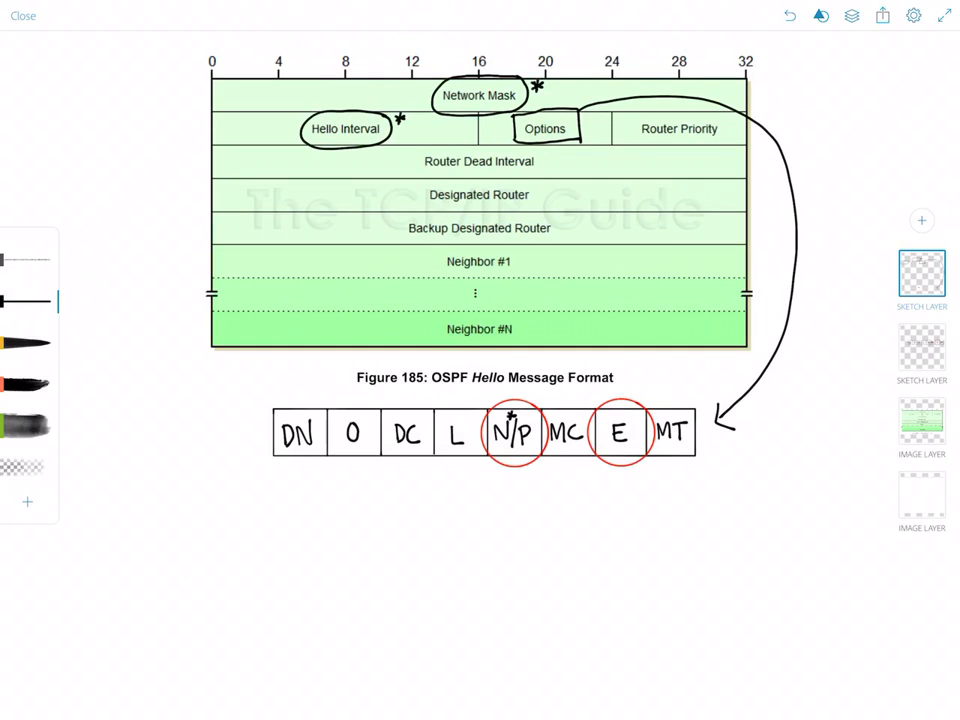
Draw a small asterisk beside the circled E bit in the options row
click(632, 423)
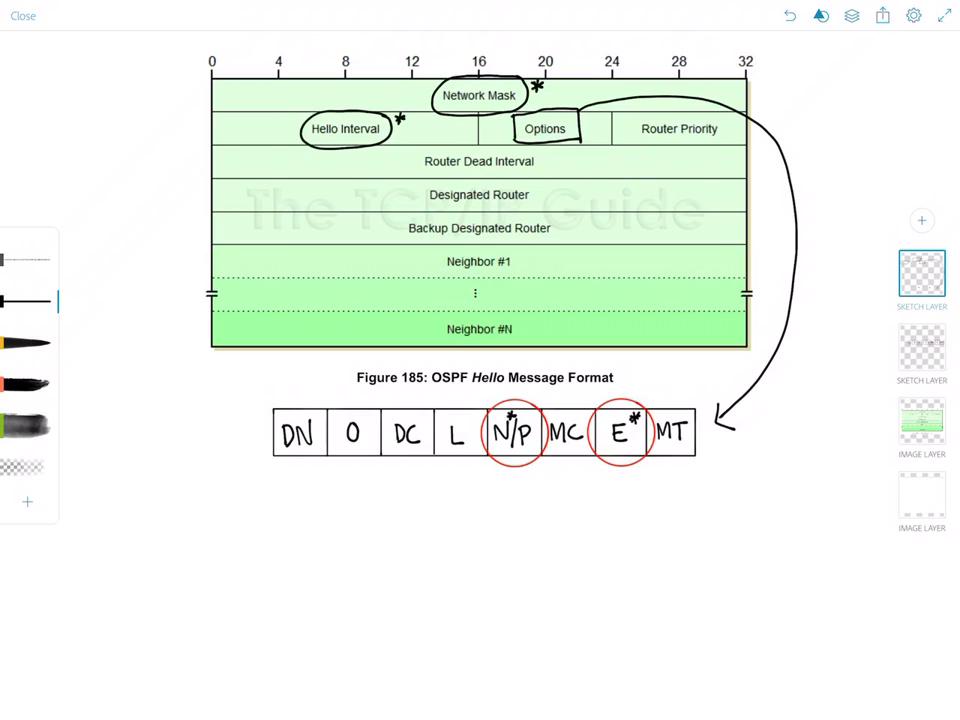
drag(420, 161, 540, 161)
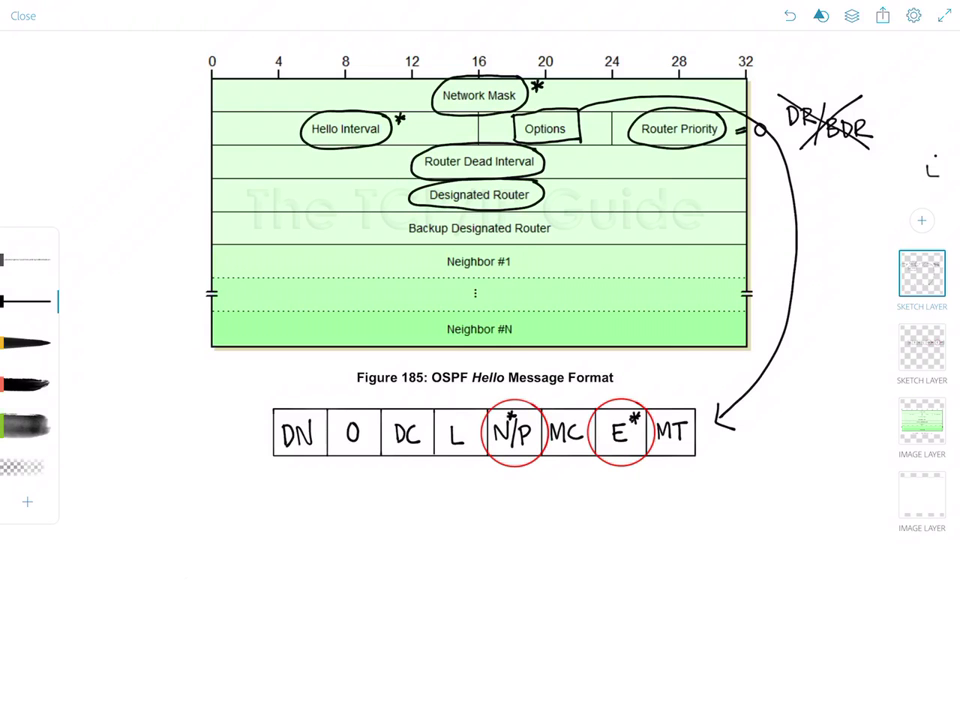
Handwrite 'NOT ROUTER ID!' and '0.0.0.0' beside the Designated Router field
text(No)
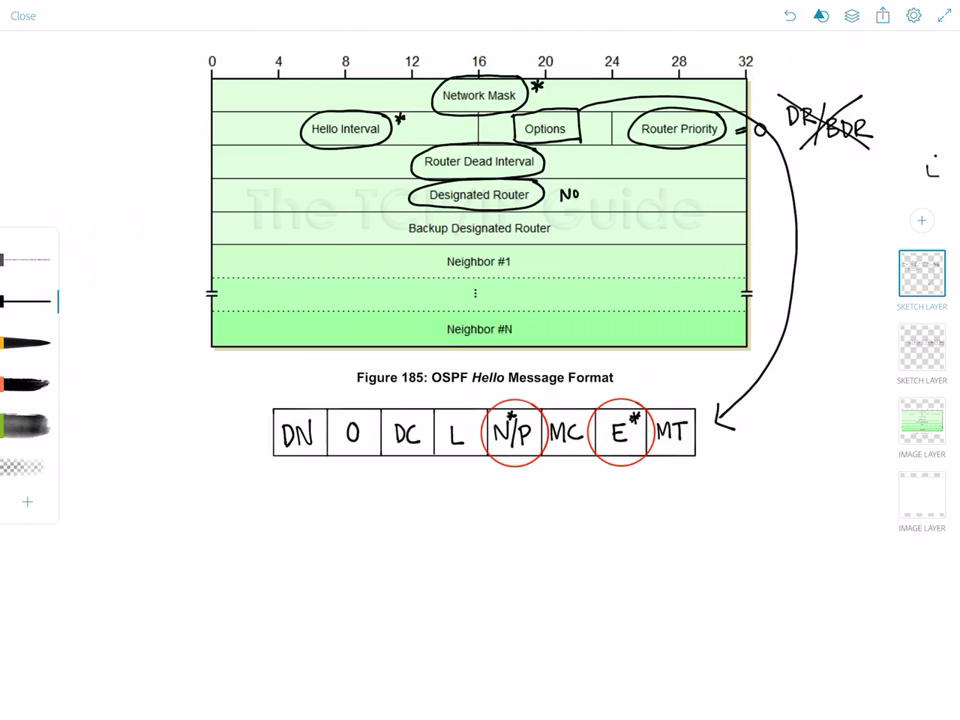
text(NOT Rc)
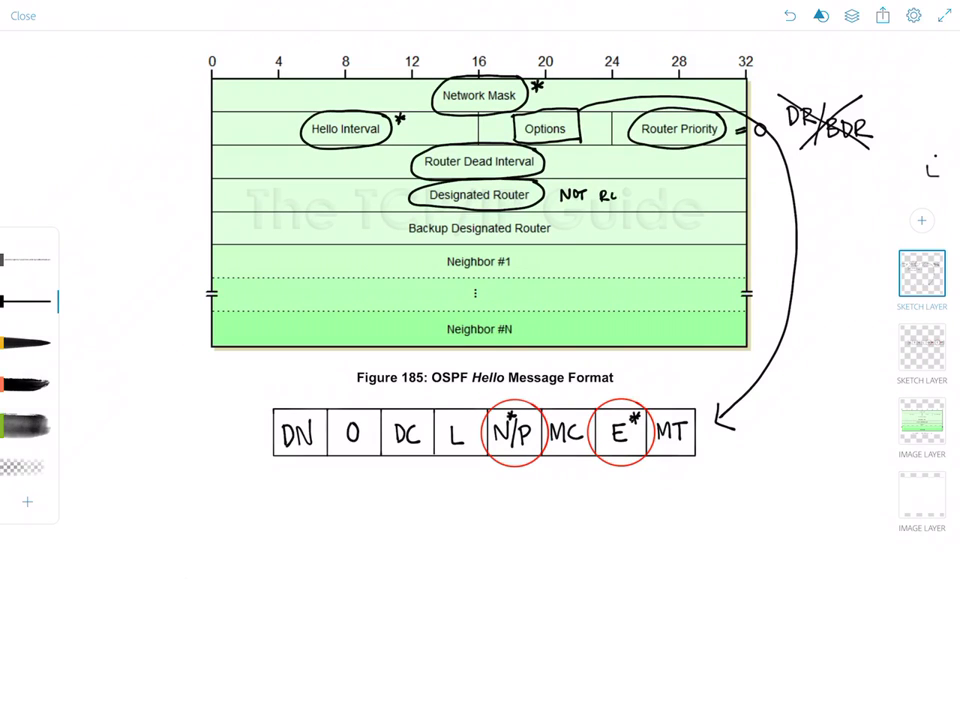
text(ROUTE)
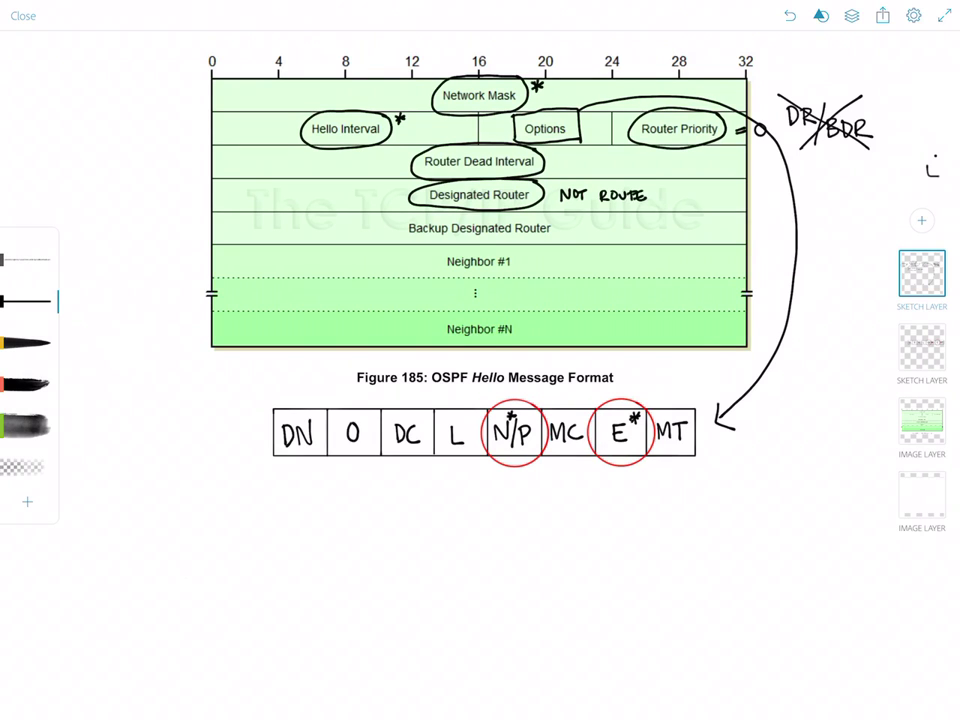
text(ID)
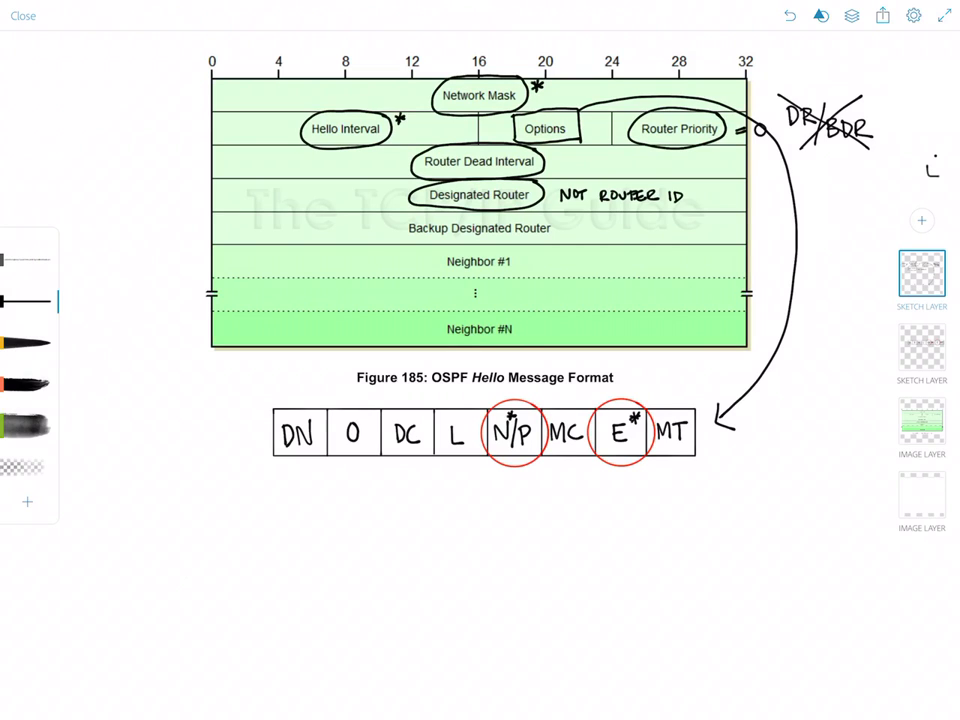
drag(685, 188, 687, 202)
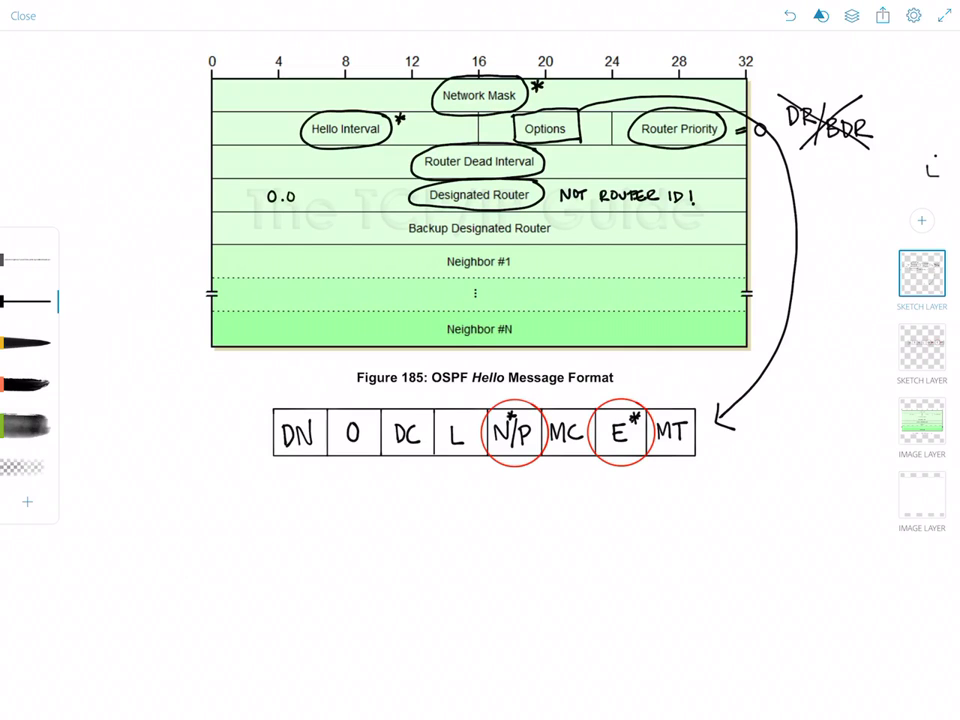
text(0.0.0.)
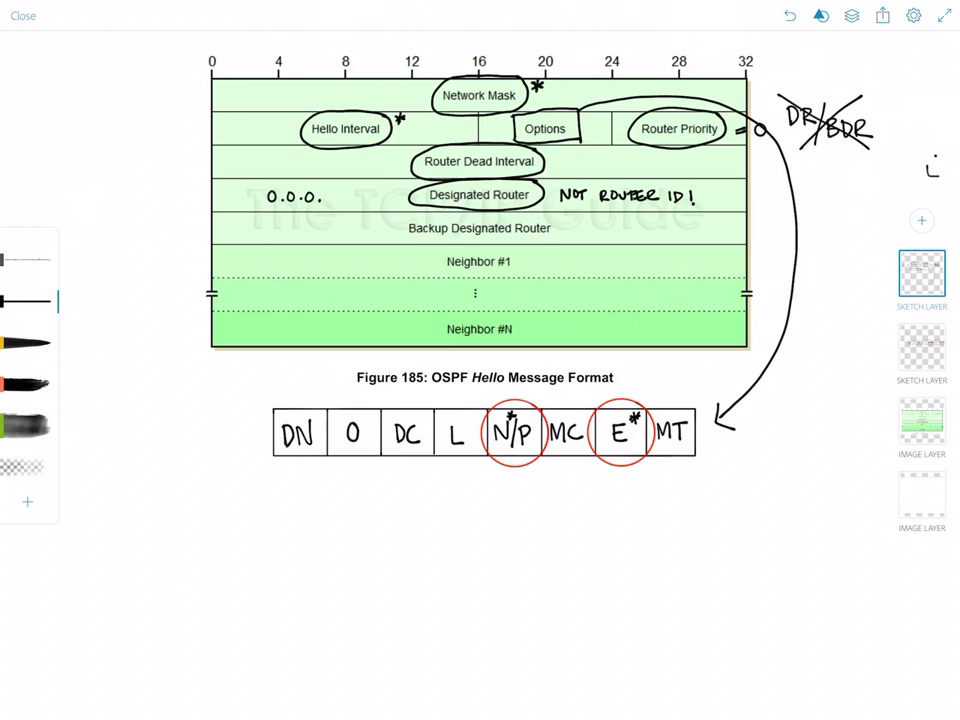
text(0)
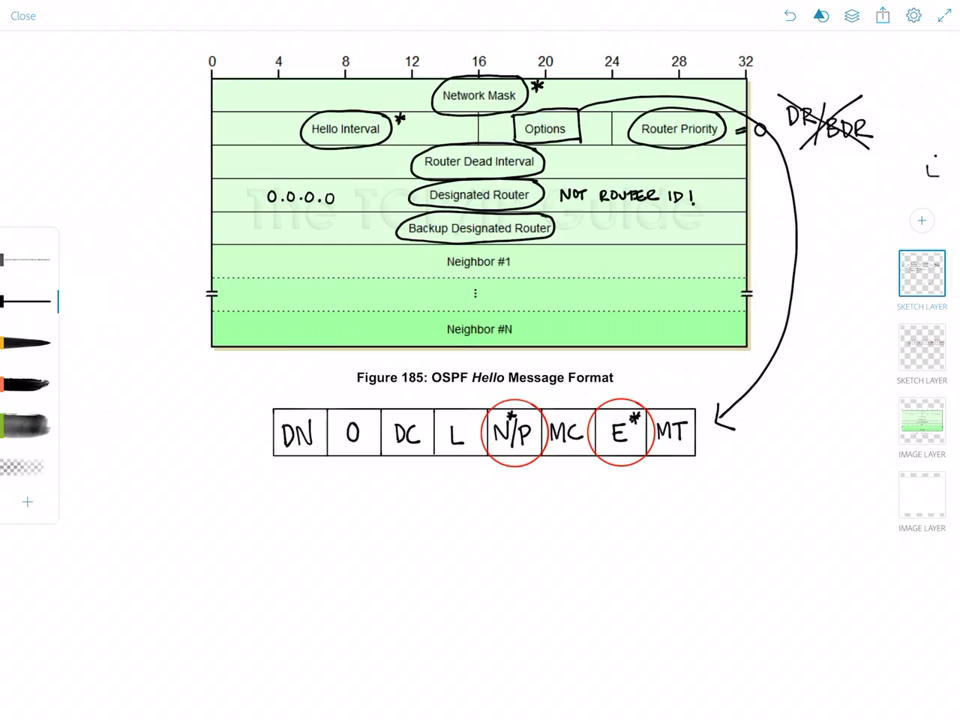
Begin handwriting 'NOT RO…' to the right of Backup Designated Router
text(No)
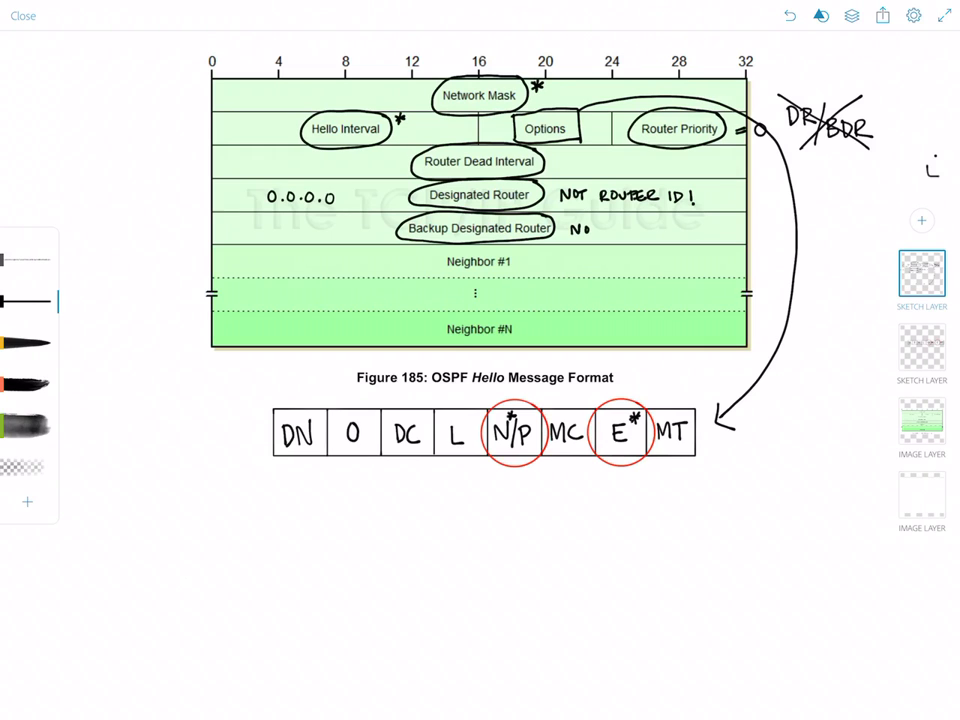
text(NOT ROUTER ID!)
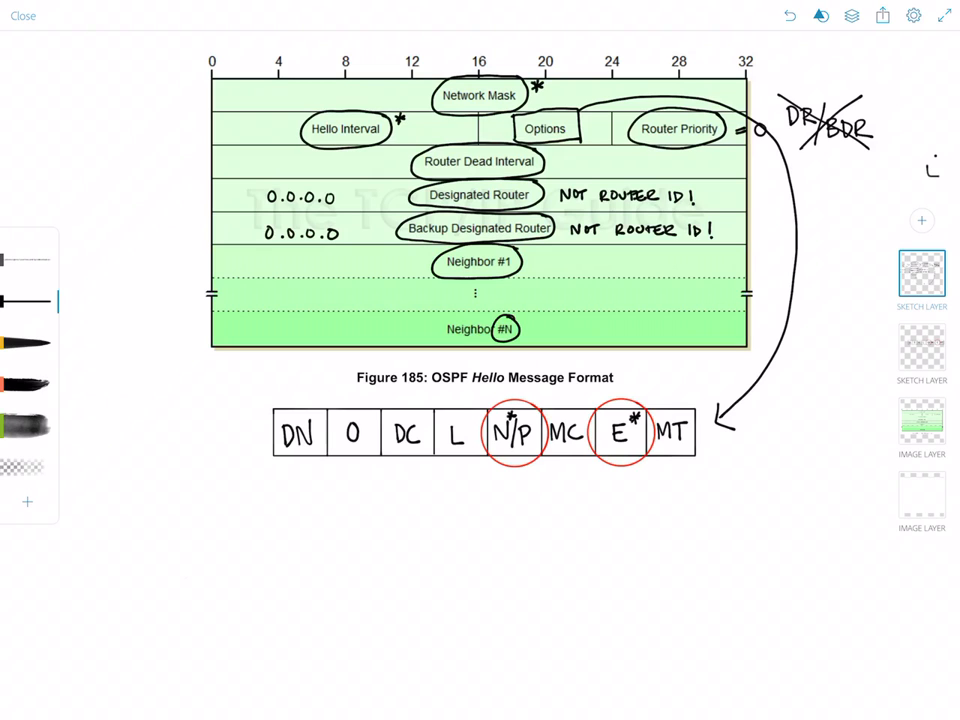
Handwrite neighbor IDs 1.1.1.1 and 2.2.2.2 in the neighbor rows
drag(535, 270, 550, 262)
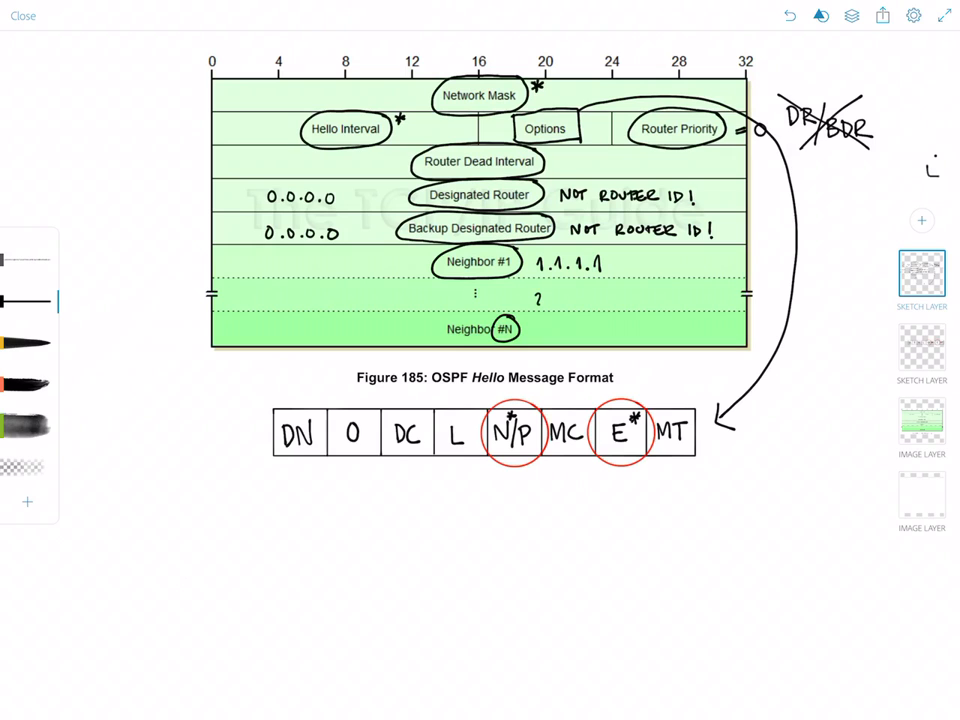
text(2.2.2.2)
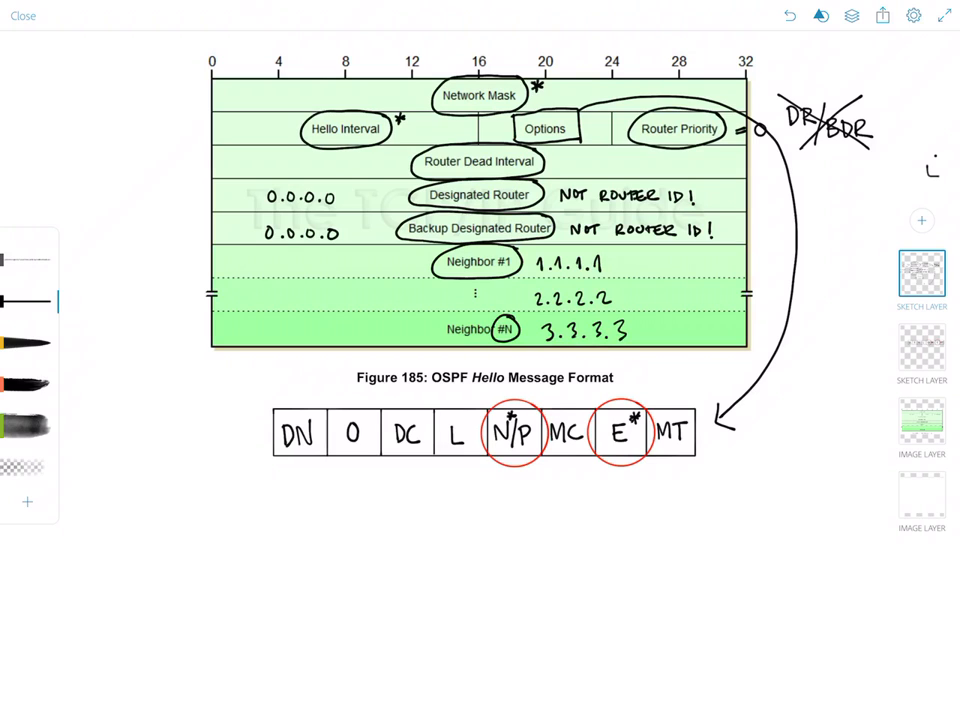
drag(625, 250, 625, 345)
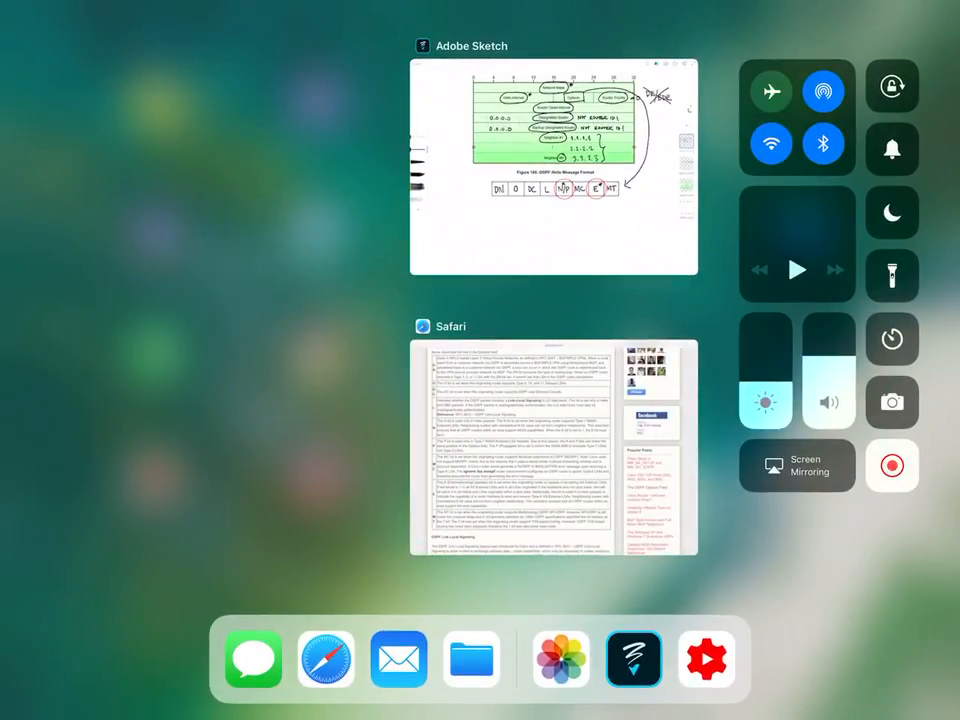
Bring Safari to the front from the App Switcher
click(553, 445)
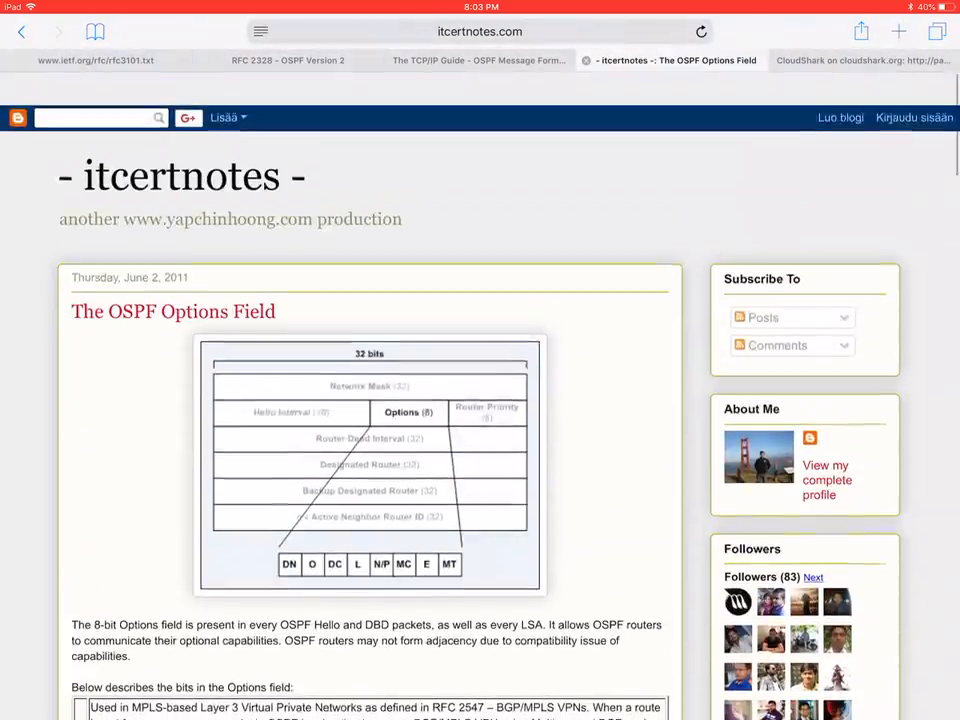
click(860, 60)
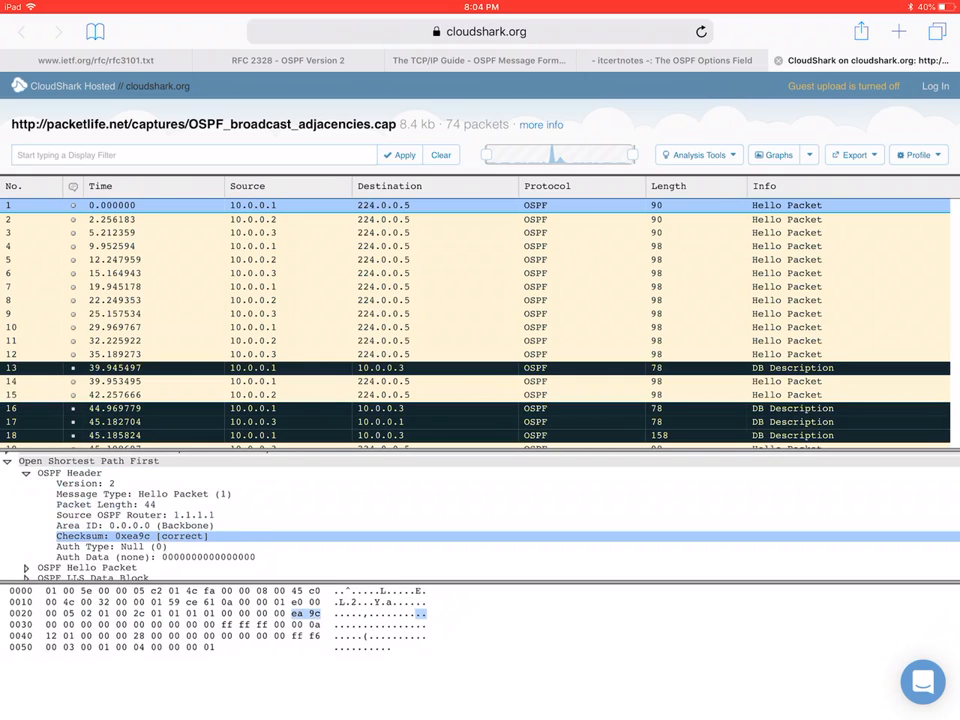
Select a packet in the CloudShark OSPF capture list
click(155, 557)
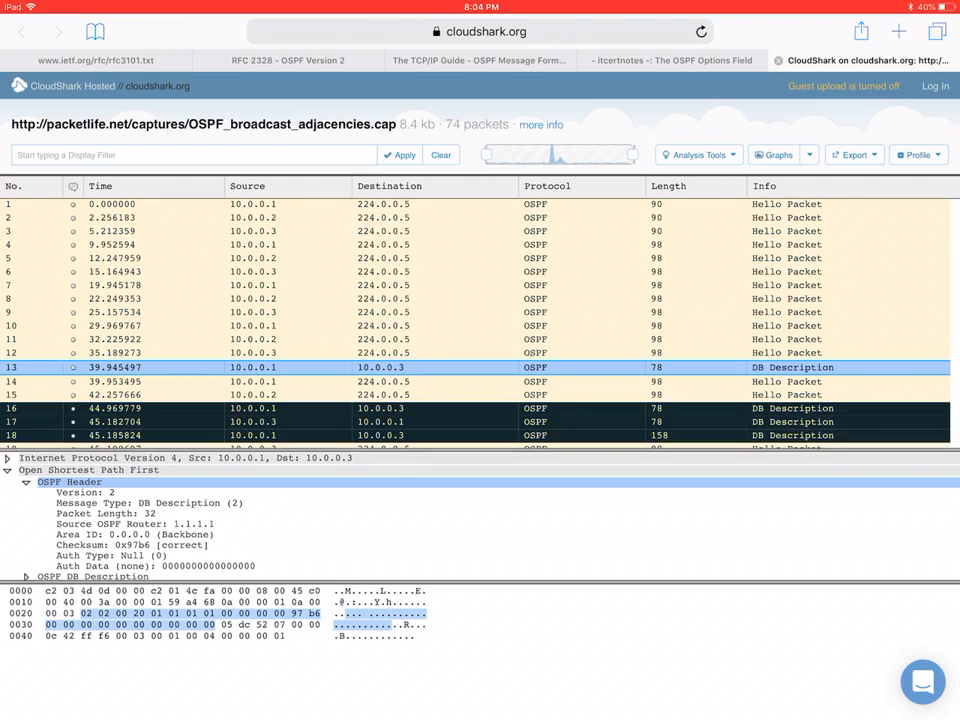
Select packet 23, the LS Request from 10.0.0.3 to 10.0.0.1
click(150, 502)
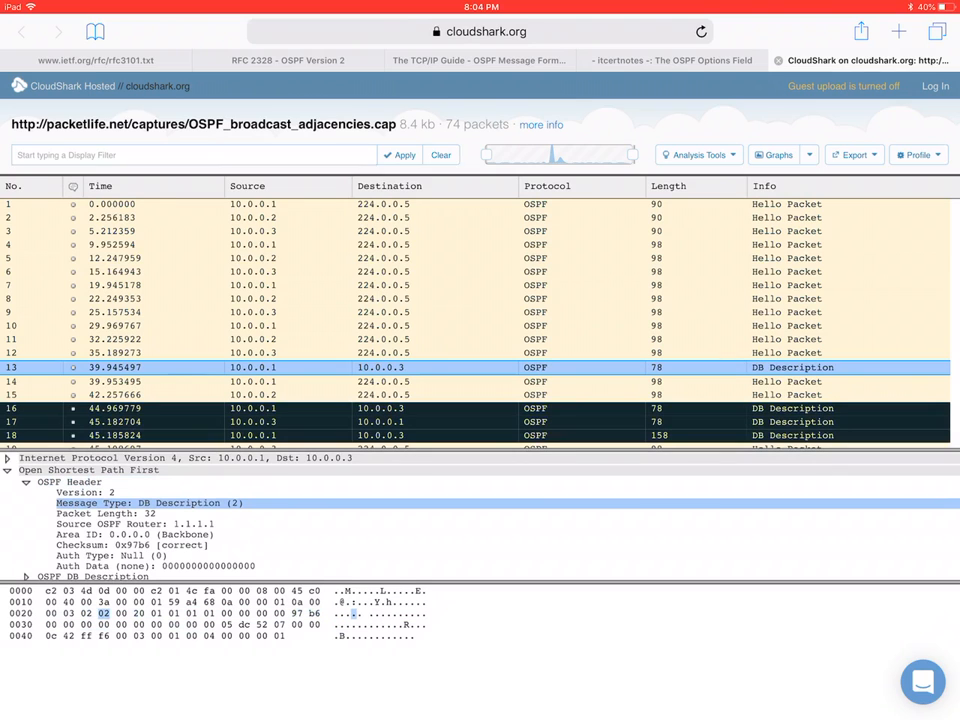
scroll(down, 3)
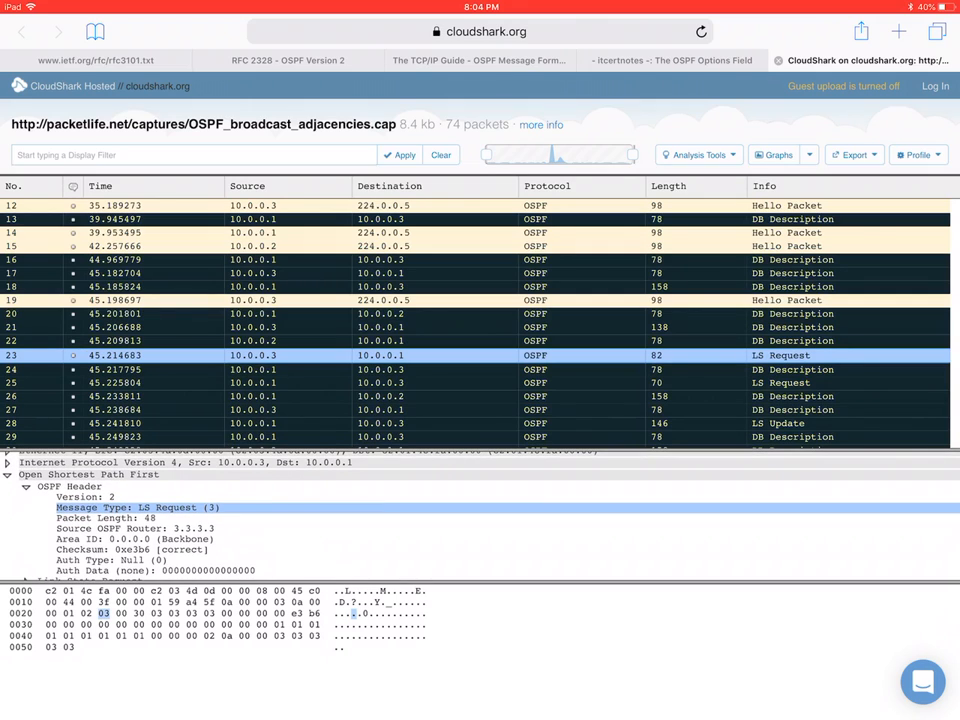
scroll(up, 3)
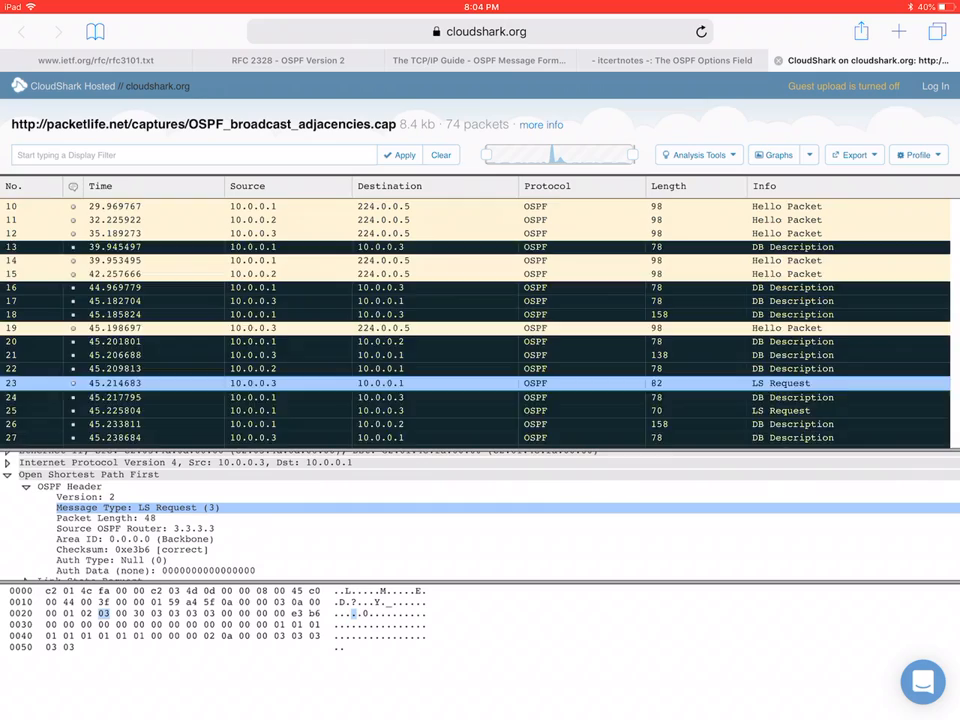
Scroll the packet list back up toward packet 1
scroll(up, 3)
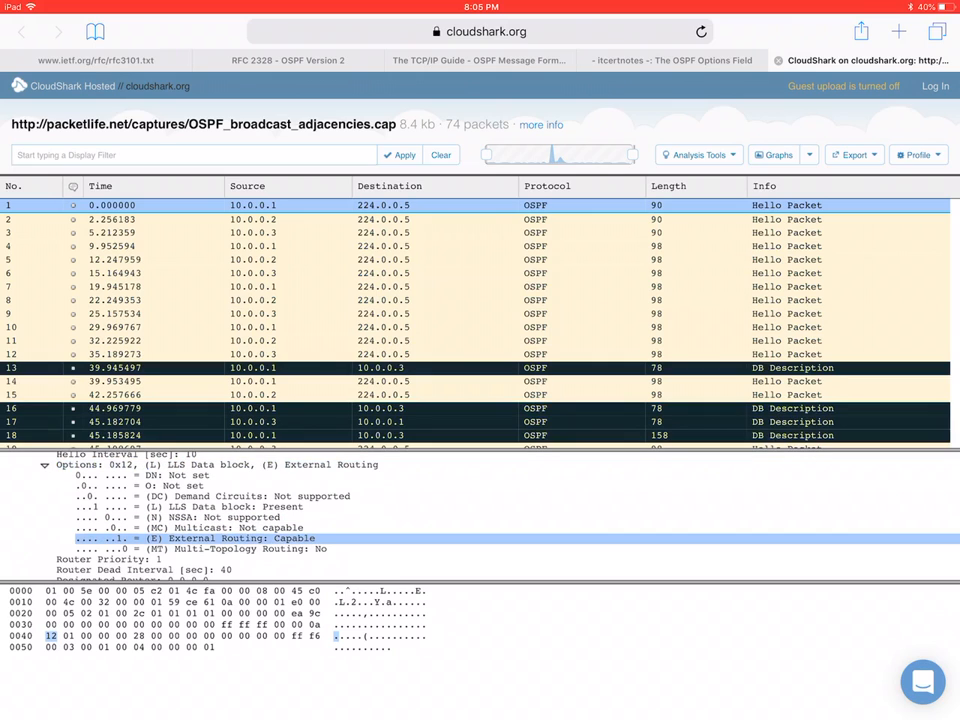
Collapse the Options subtree in packet 1's Hello fields, leaving Router Priority 1 highlighted
click(200, 517)
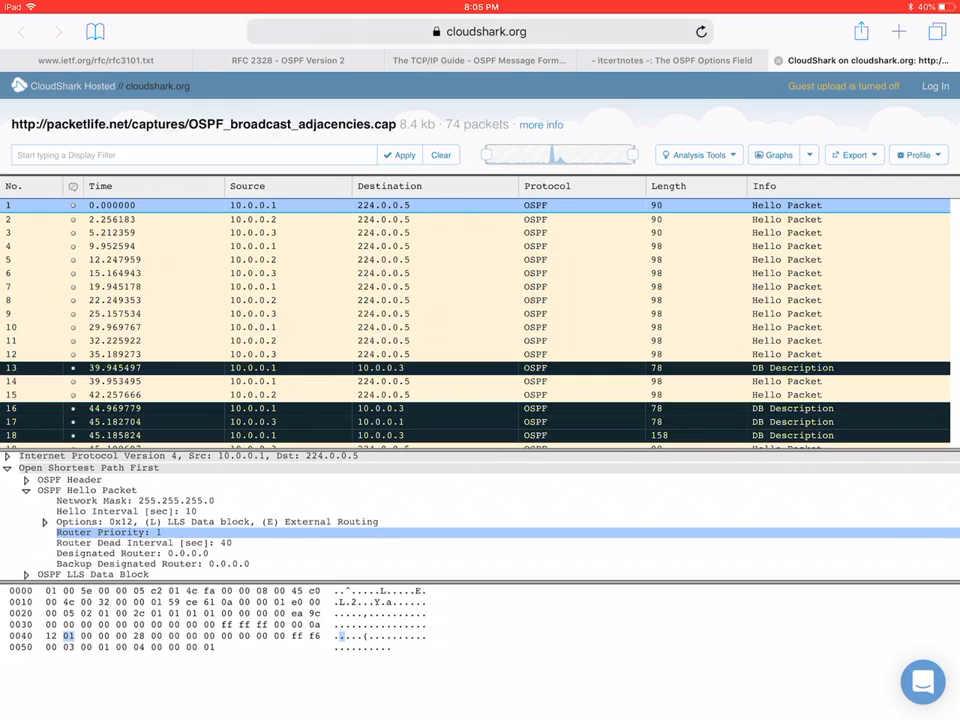
Examine Designated Router 0.0.0.0, then highlight the OSPF LLS Data Block bytes
click(143, 542)
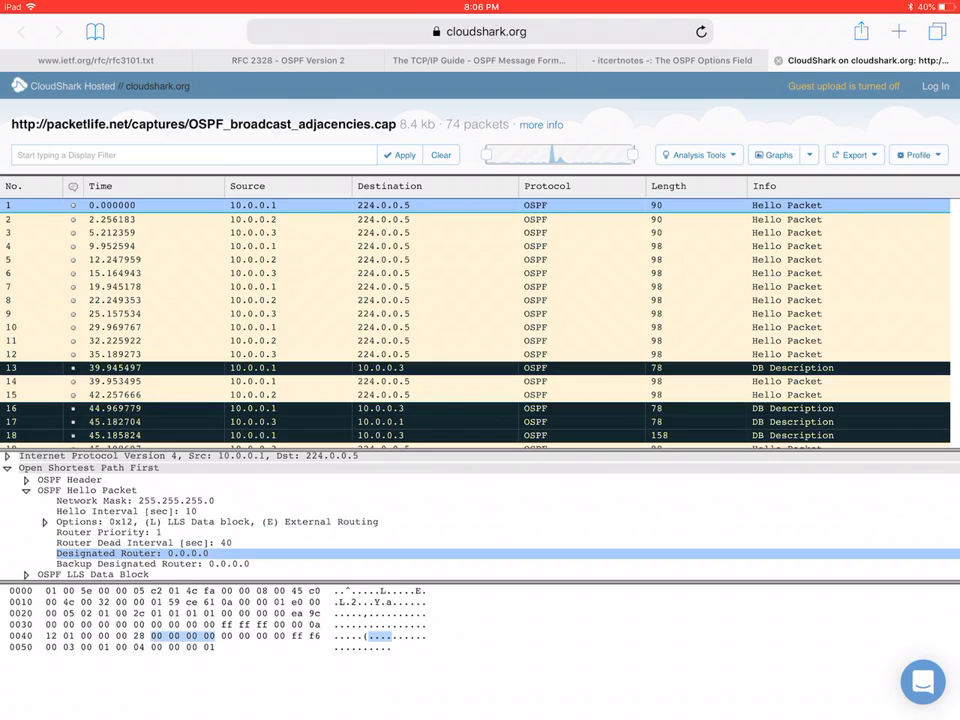
click(150, 563)
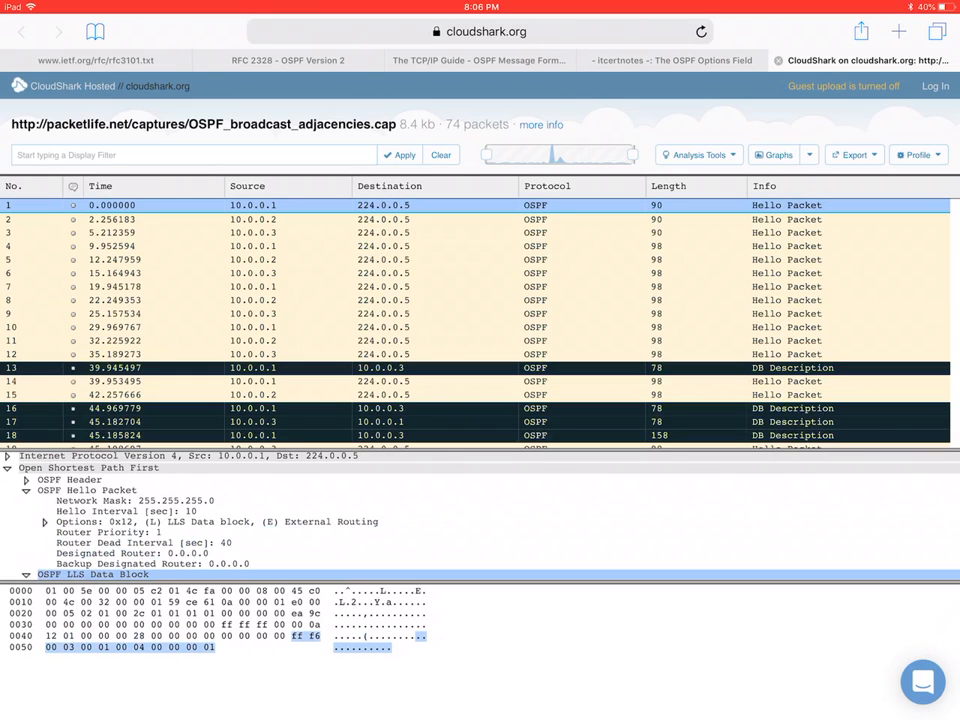
Switch from CloudShark back to the annotated OSPF Hello diagram in Adobe Sketch
click(8, 455)
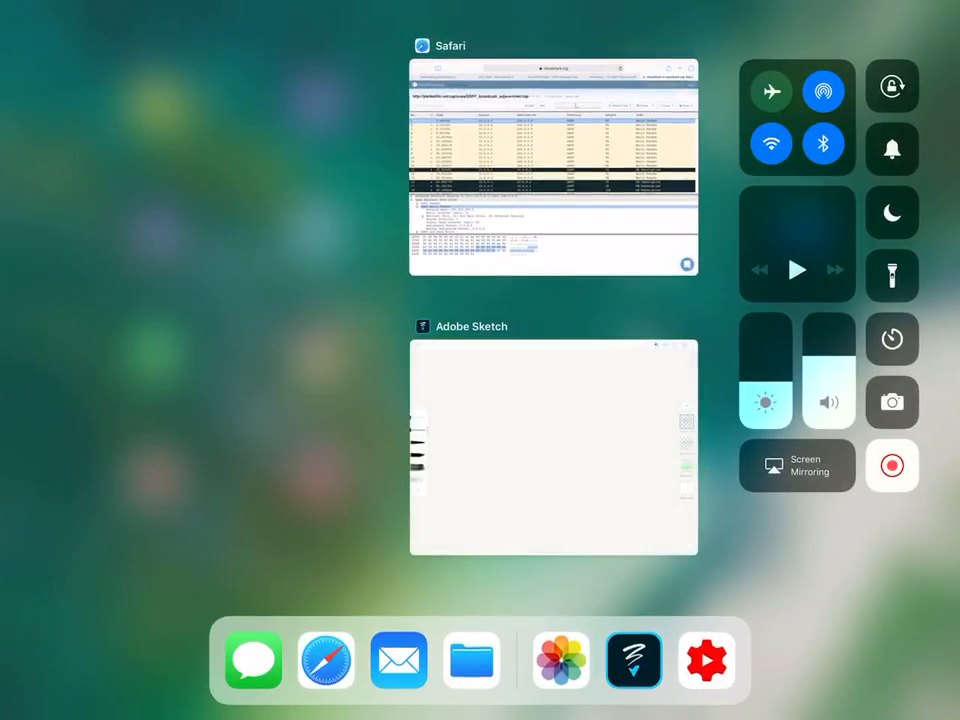
click(554, 445)
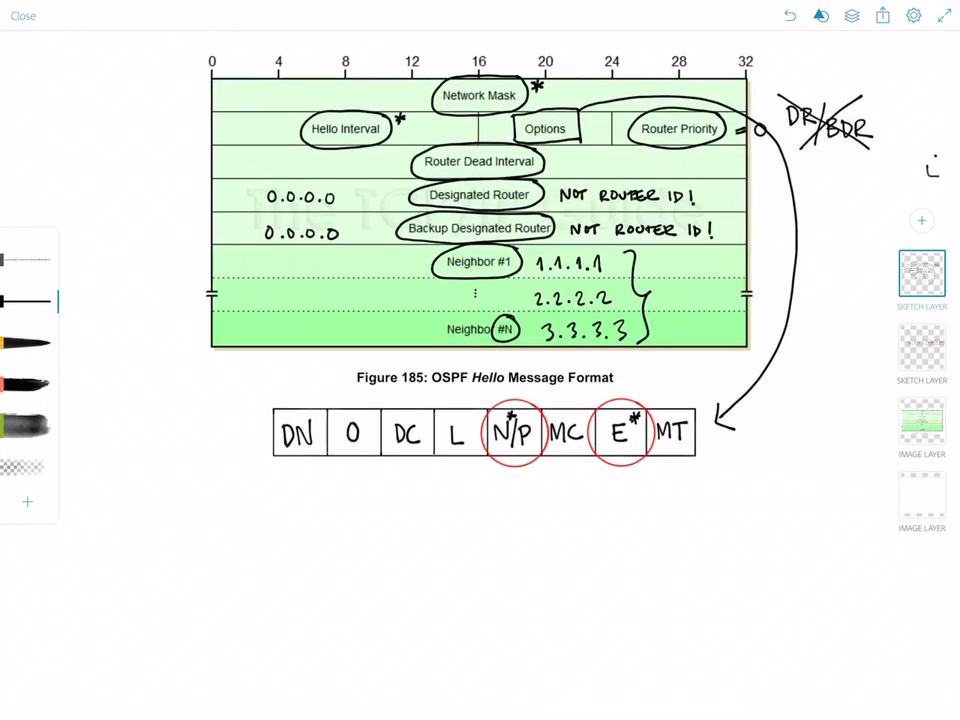